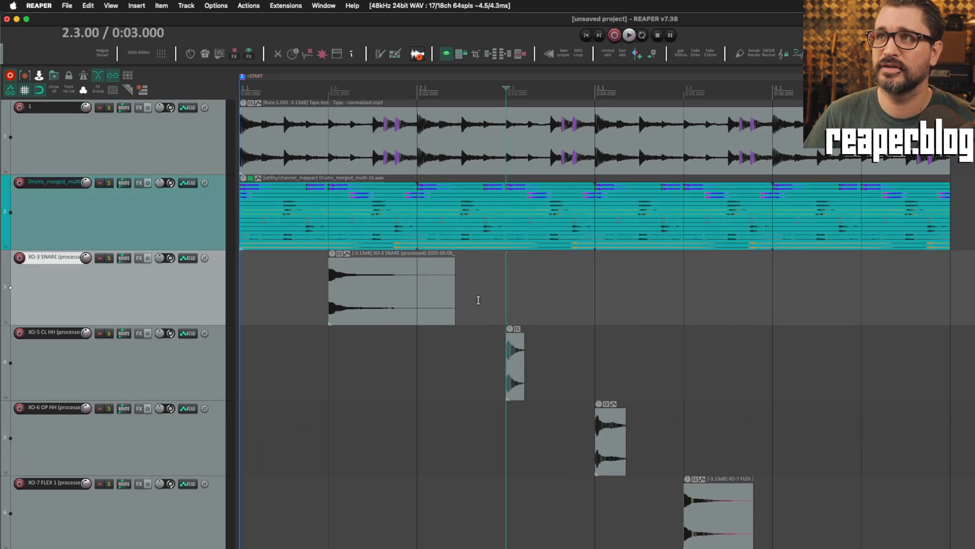
mouse_move(291, 313)
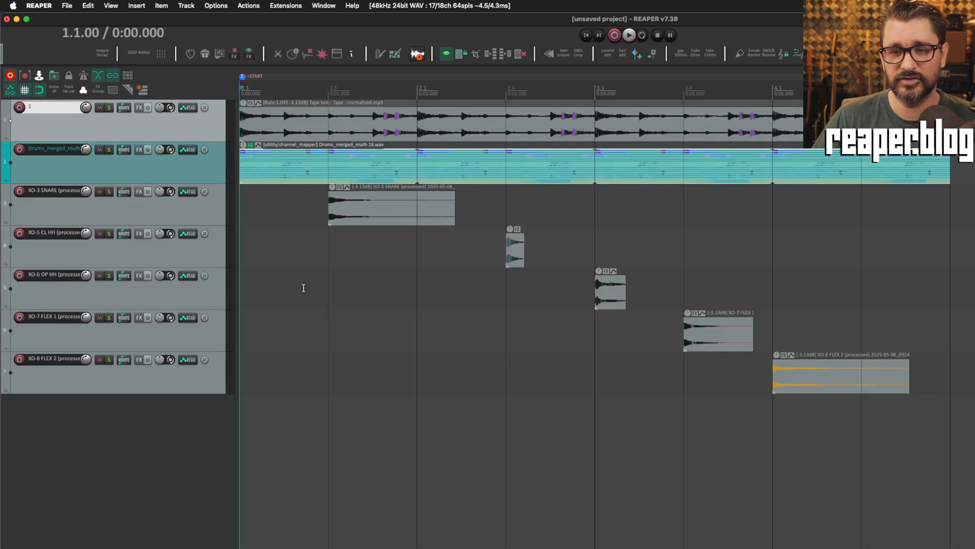
mouse_move(472, 247)
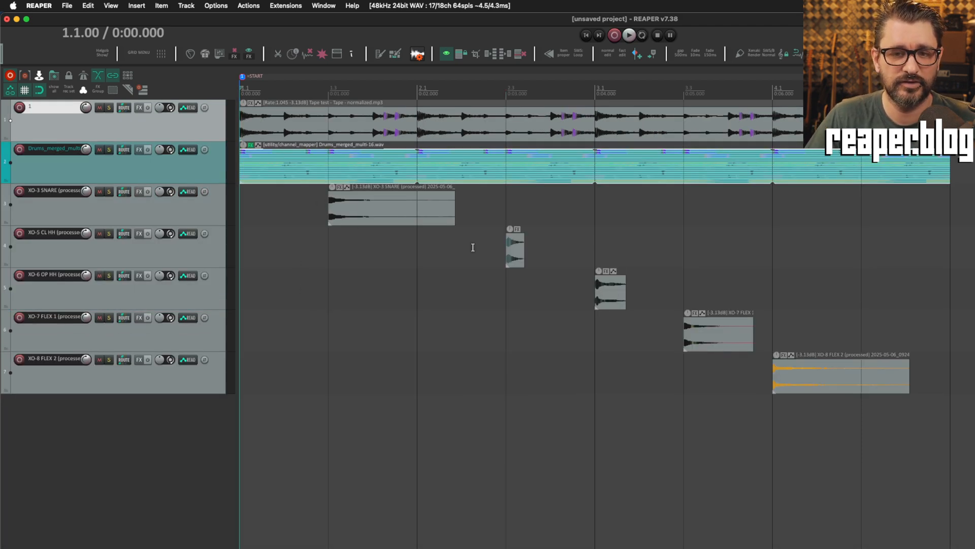
mouse_move(619, 311)
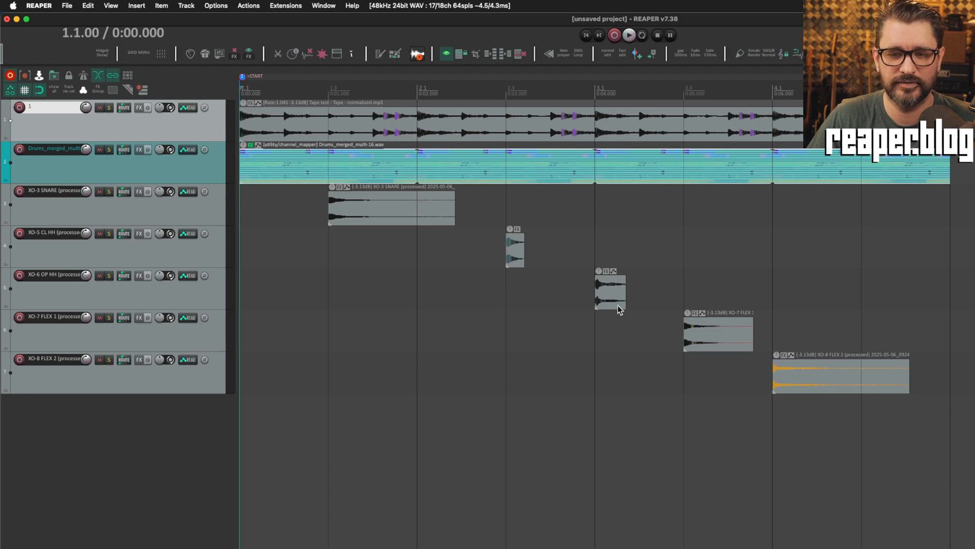
mouse_move(590, 308)
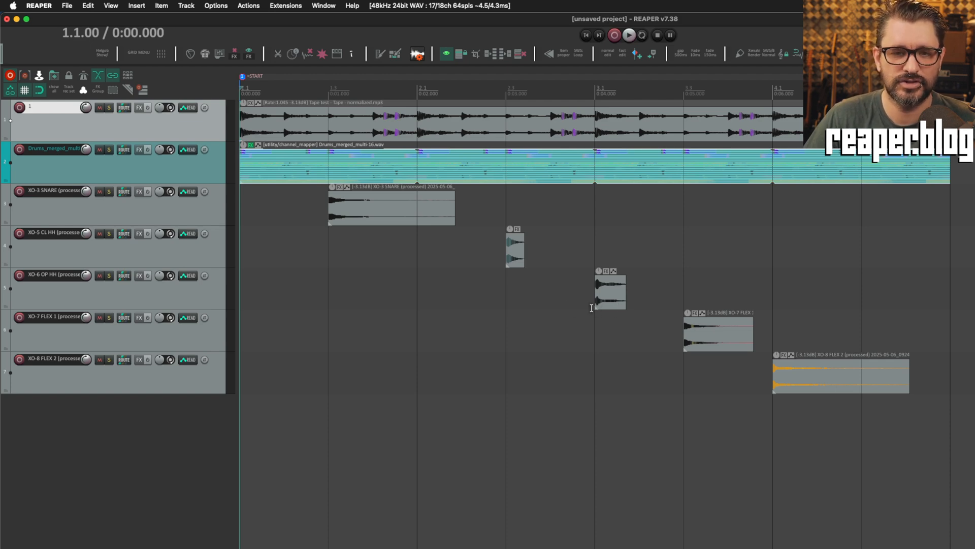
mouse_move(485, 306)
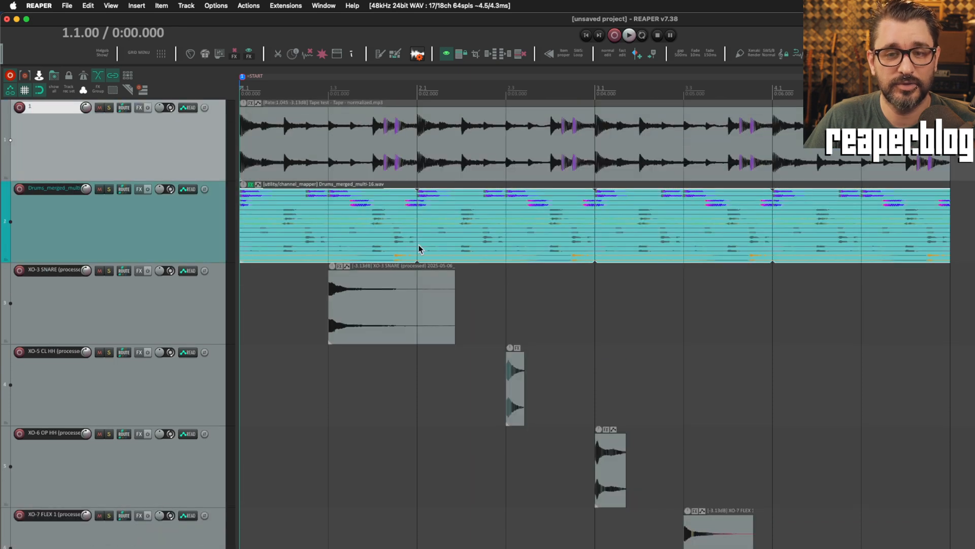
mouse_move(169, 127)
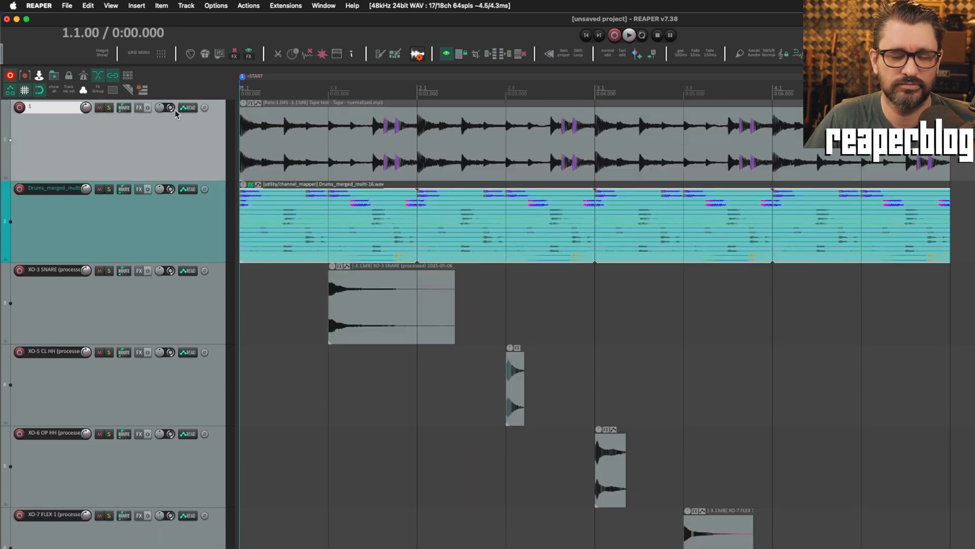
- Open Peaks Display Settings from the menus and keep the display mode on Spectral peaks
left_click(88, 6)
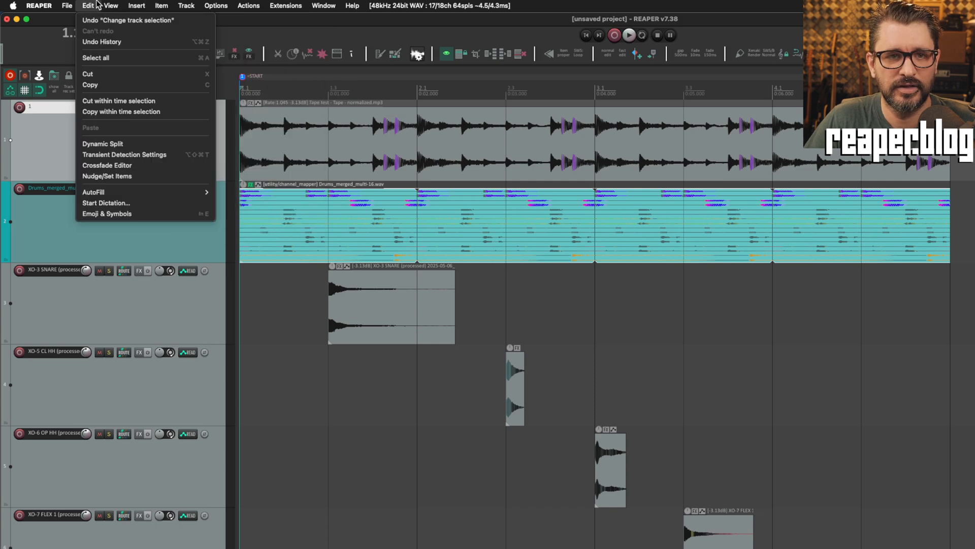
left_click(111, 6)
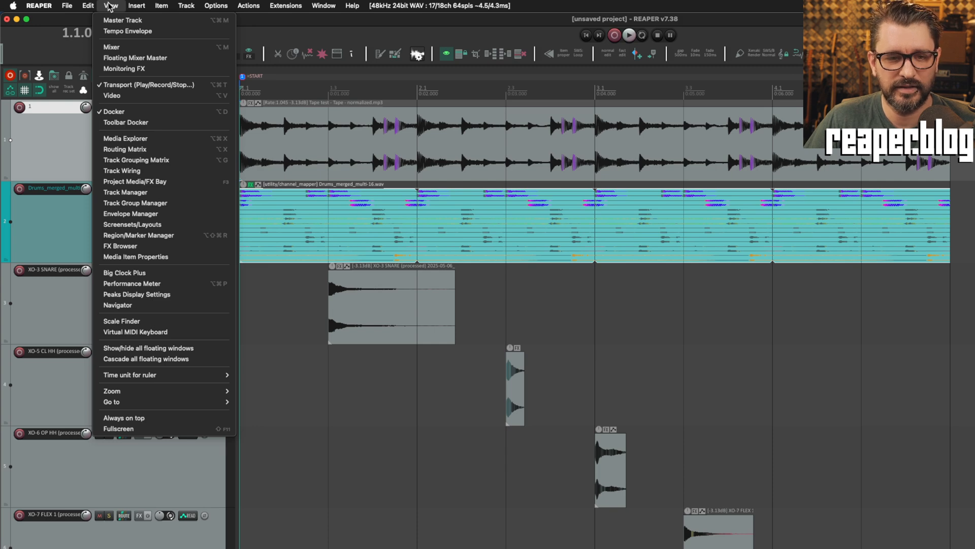
left_click(136, 293)
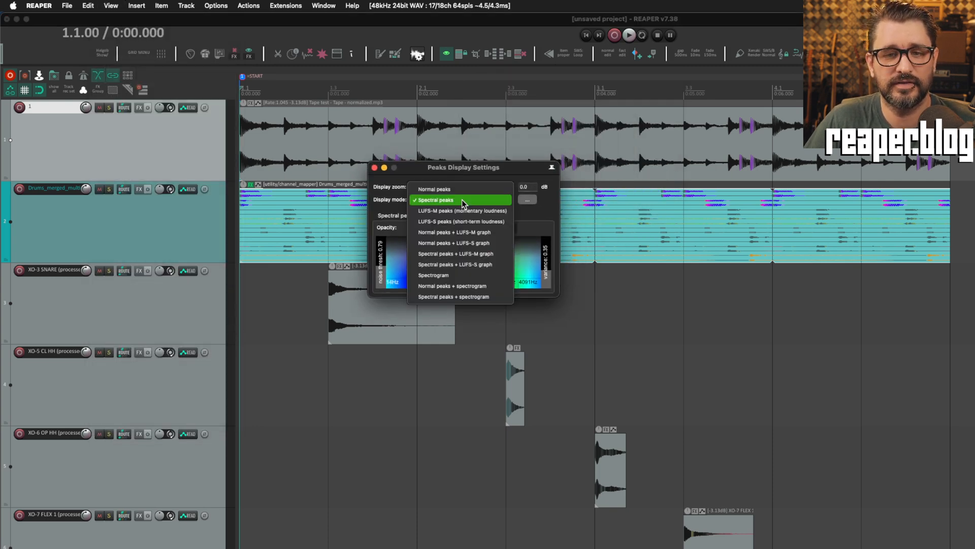
left_click(435, 200)
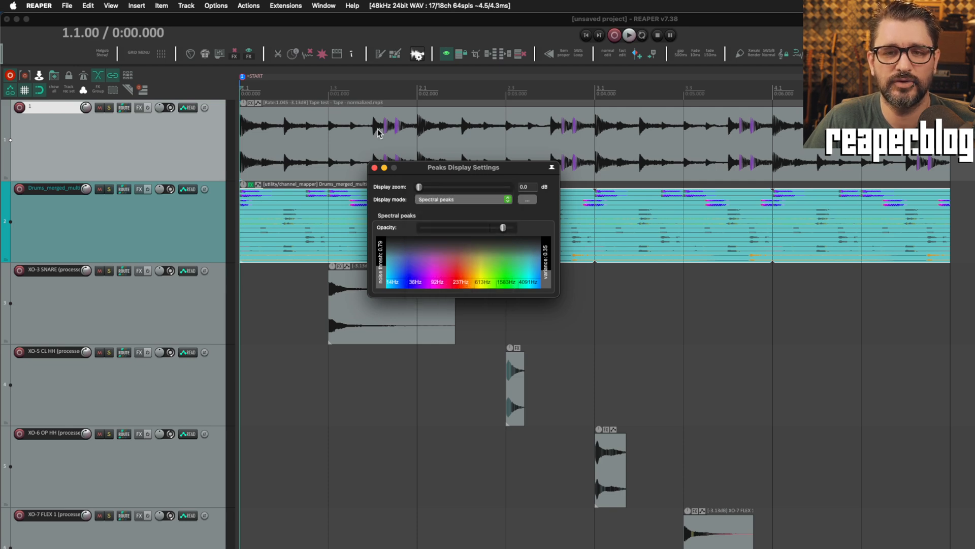
mouse_move(458, 238)
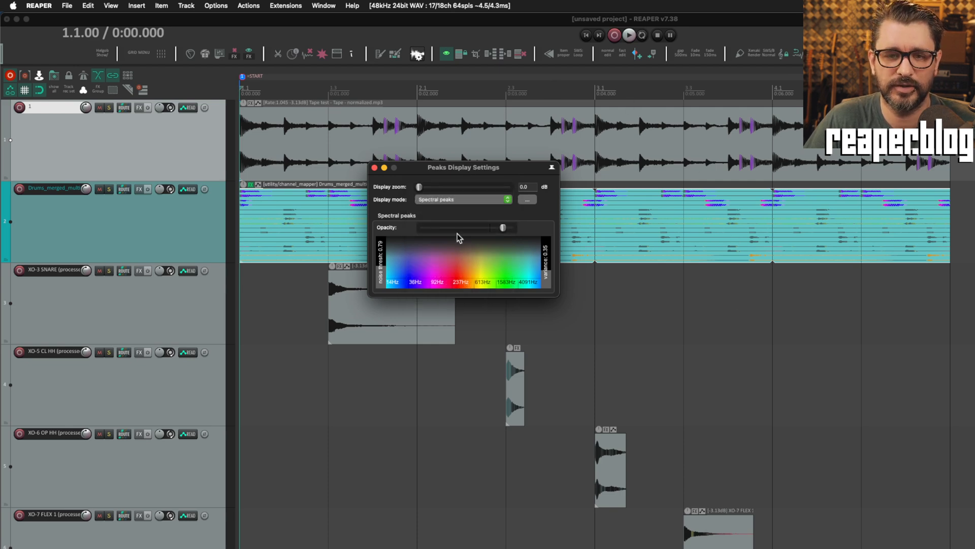
mouse_move(558, 136)
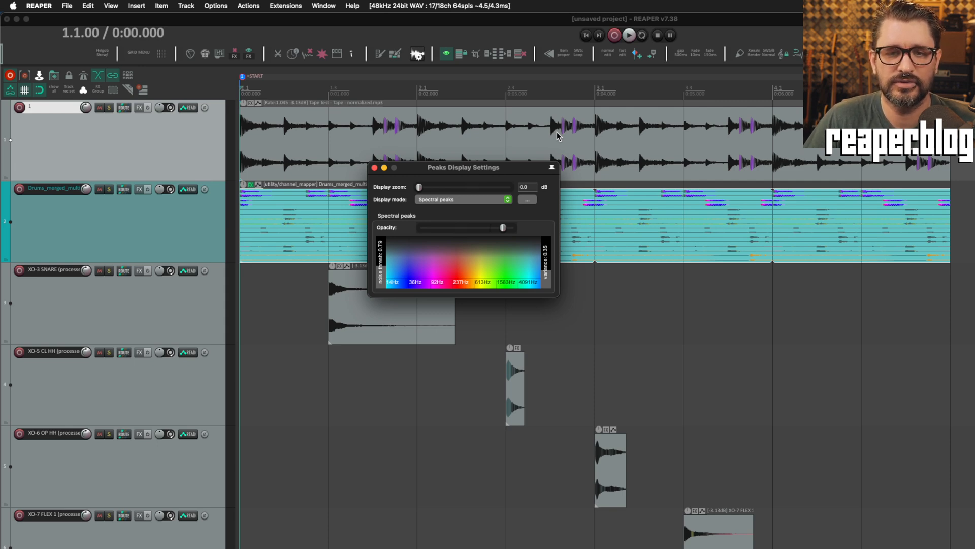
mouse_move(444, 204)
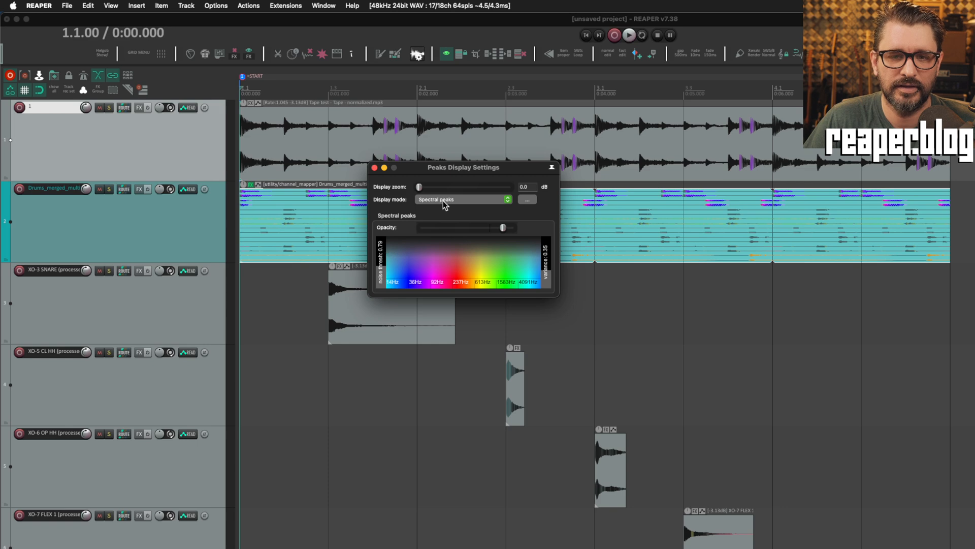
left_click(463, 200)
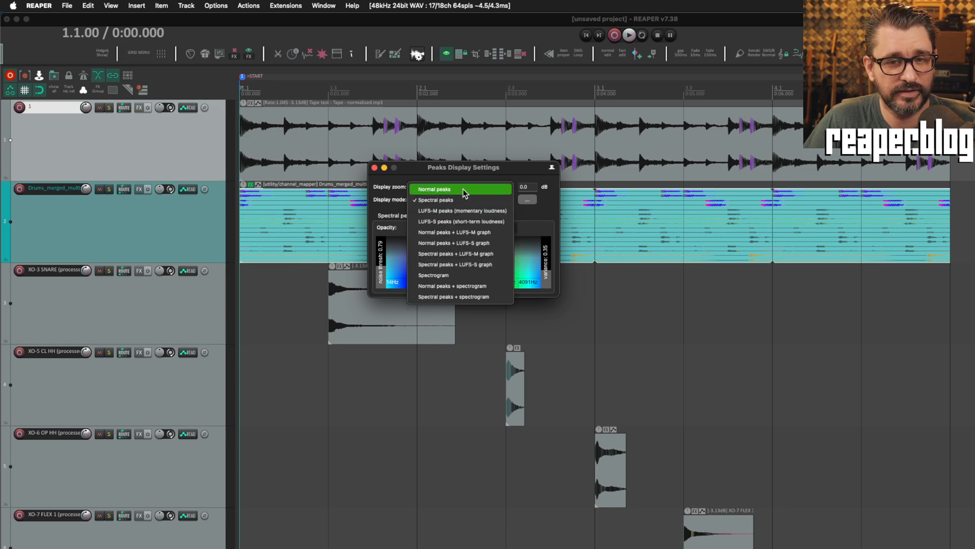
left_click(437, 199)
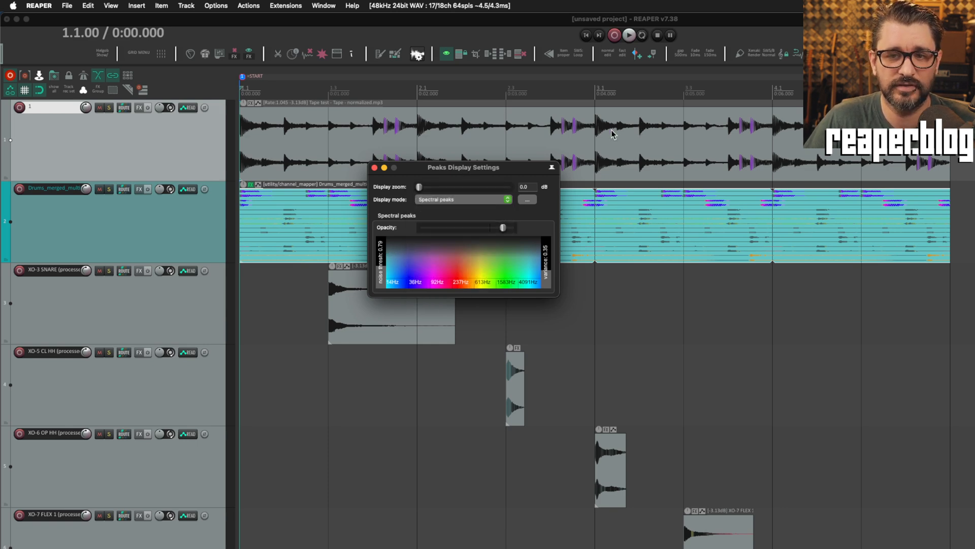
mouse_move(552, 166)
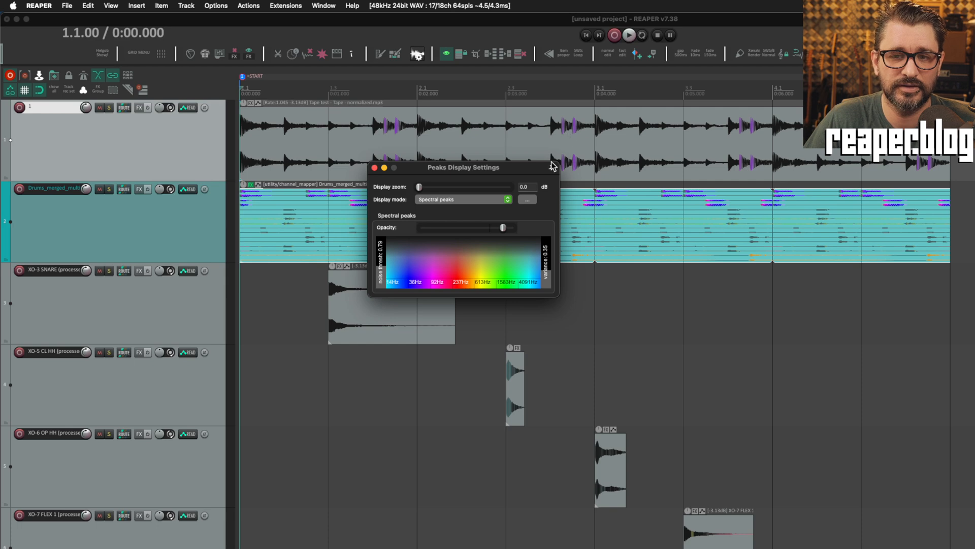
left_click(463, 199)
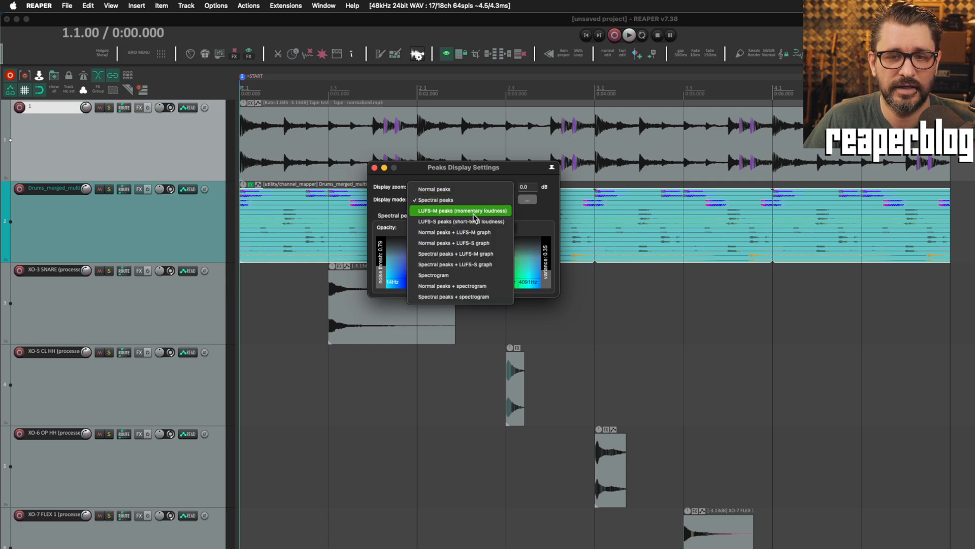
mouse_move(477, 243)
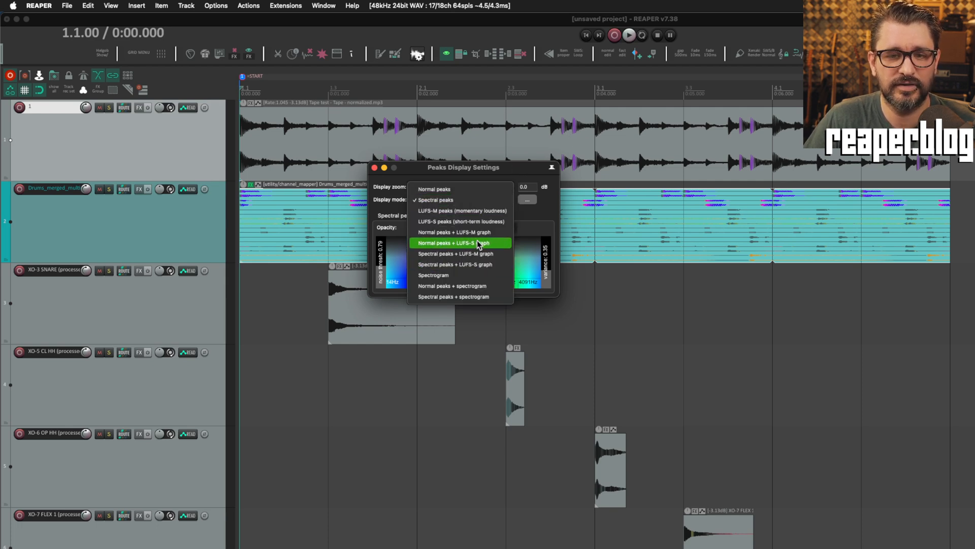
mouse_move(476, 274)
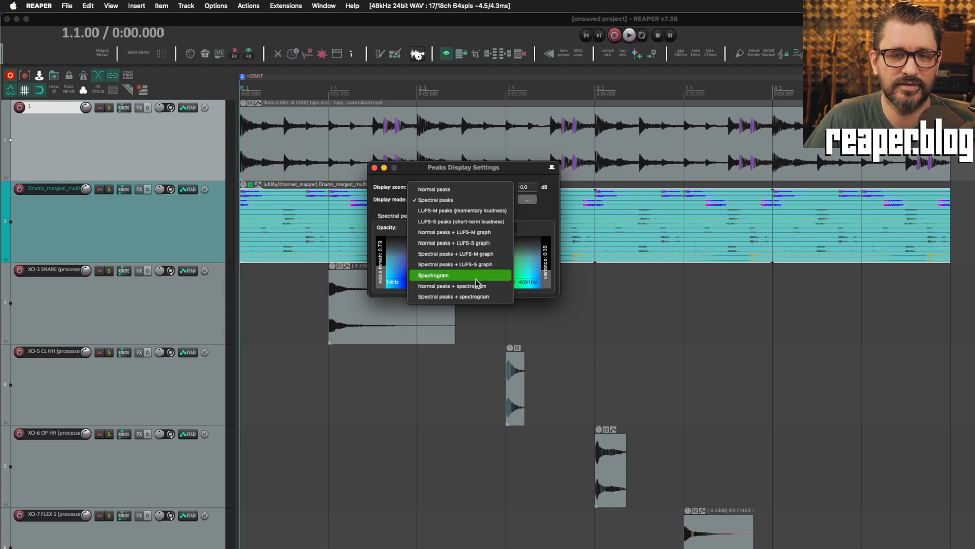
mouse_move(484, 276)
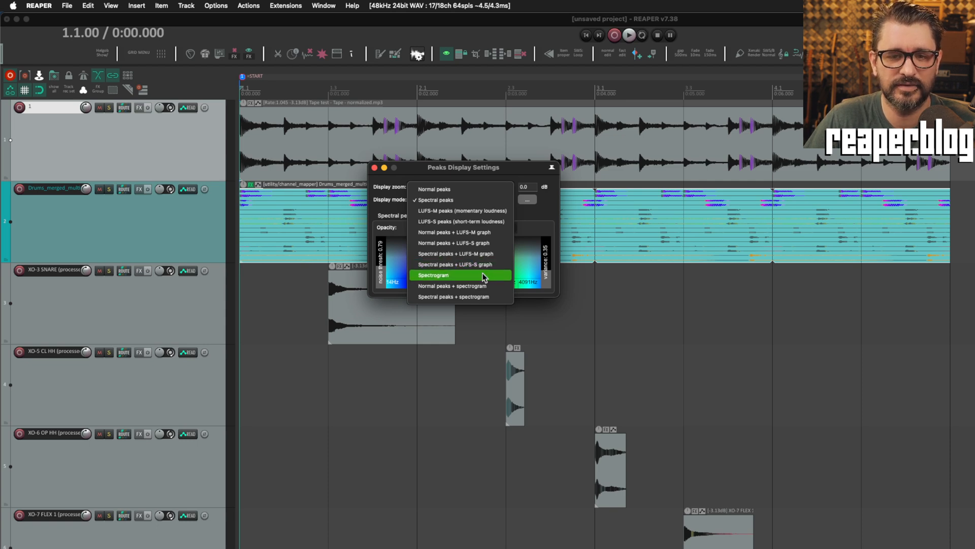
mouse_move(498, 280)
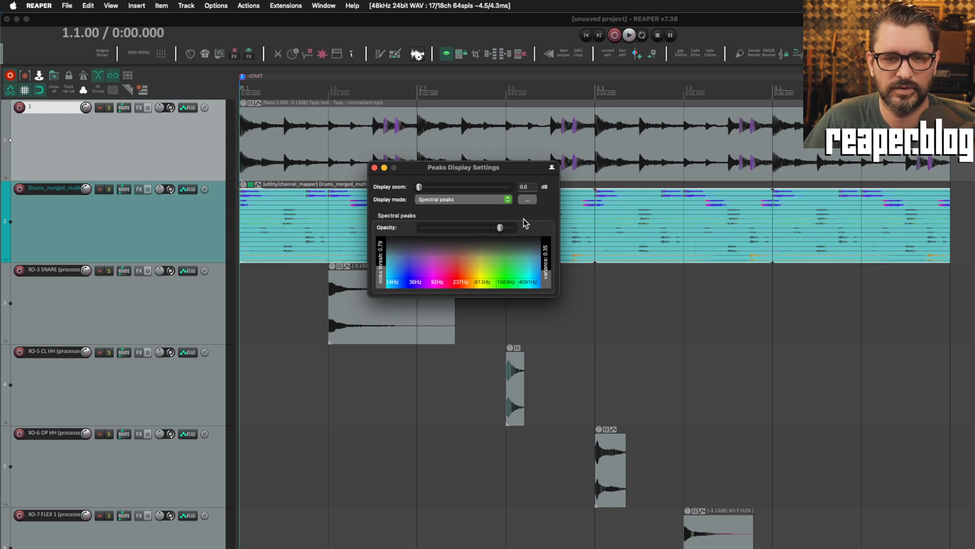
mouse_move(533, 206)
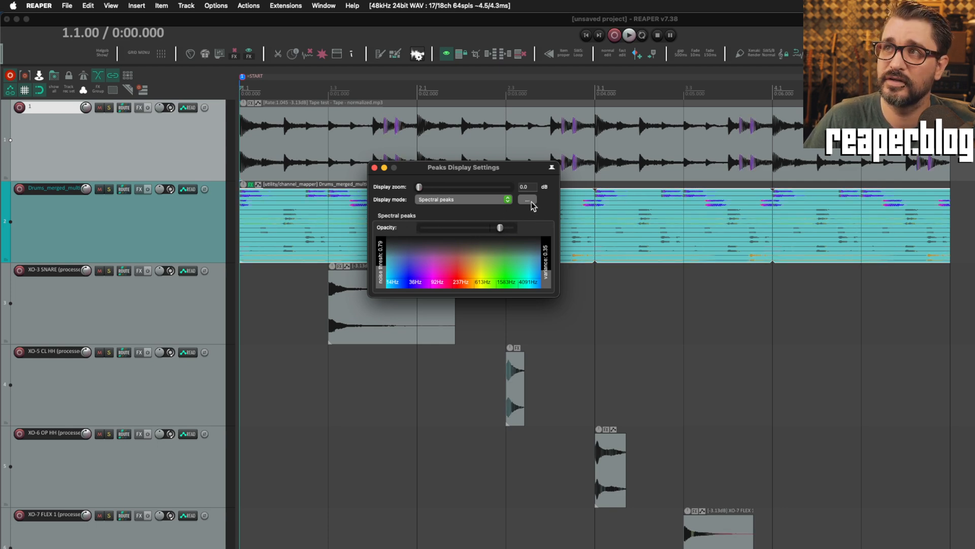
- Turn off square-root peak scaling, try rectified peaks, then reopen the peaks options menu
left_click(527, 199)
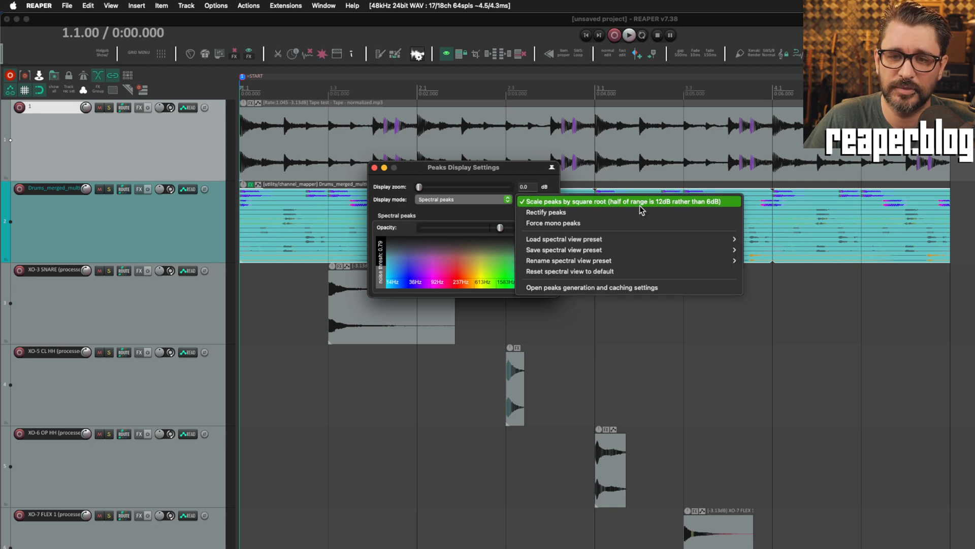
left_click(621, 201)
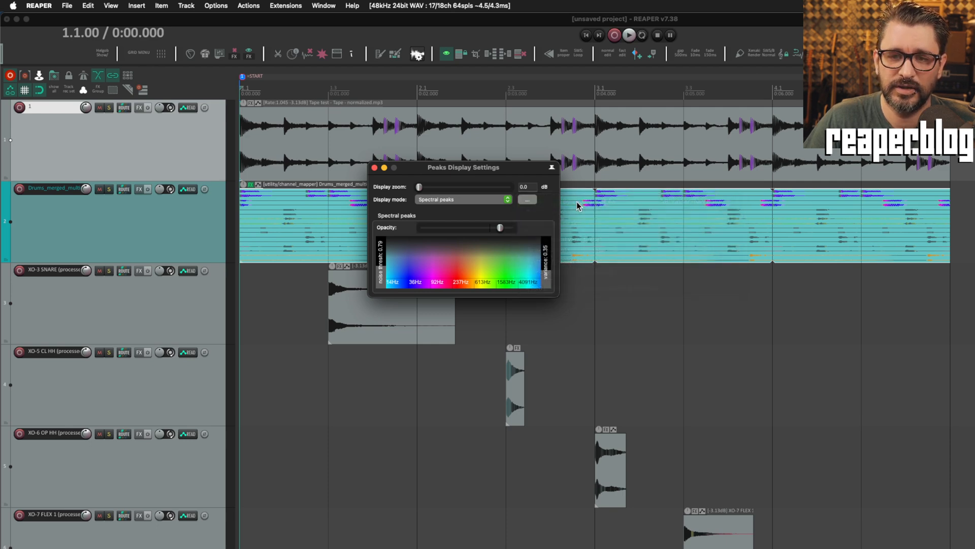
left_click(527, 199)
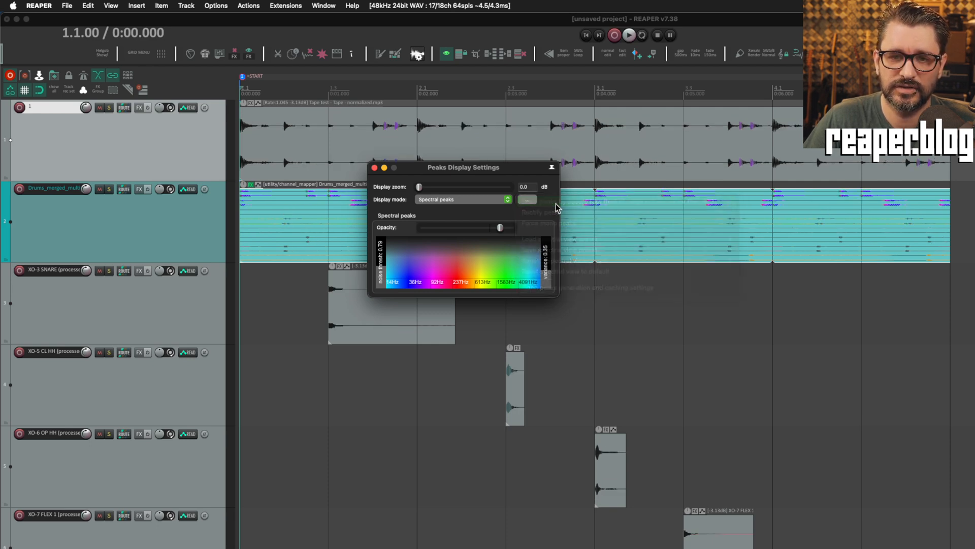
left_click(527, 199)
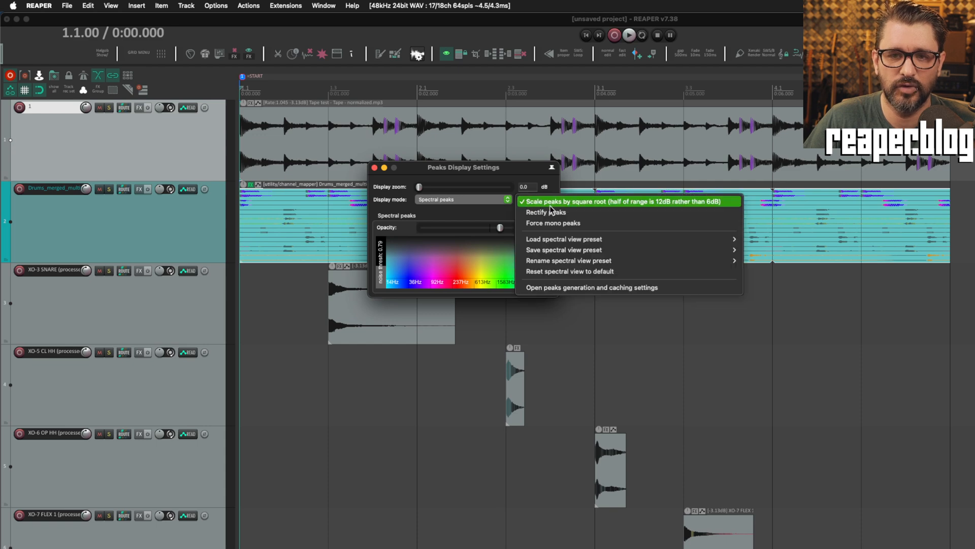
left_click(629, 202)
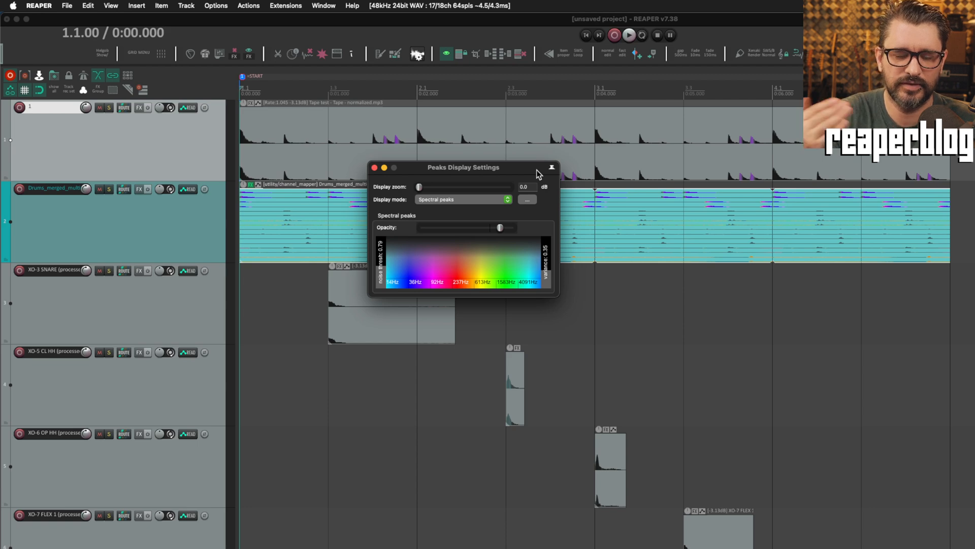
mouse_move(512, 211)
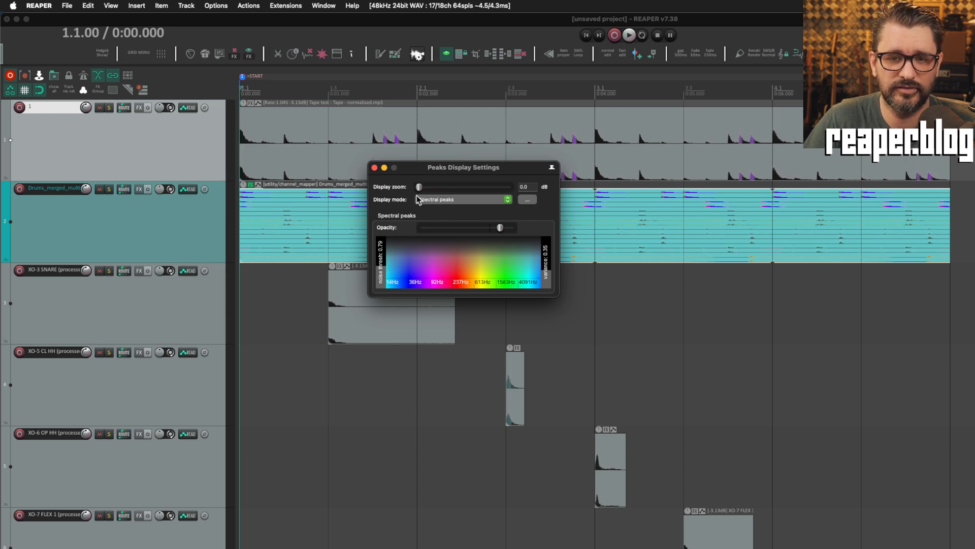
left_click(527, 199)
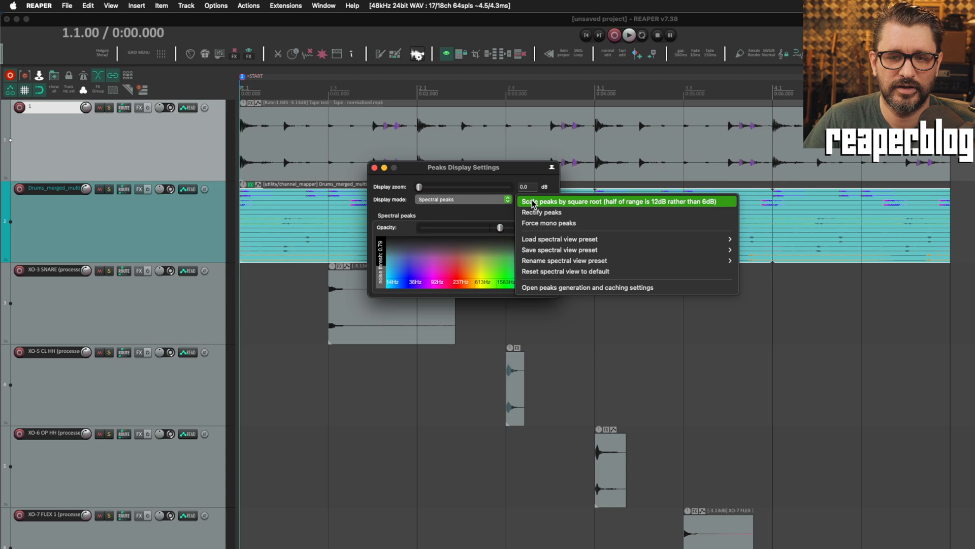
mouse_move(555, 222)
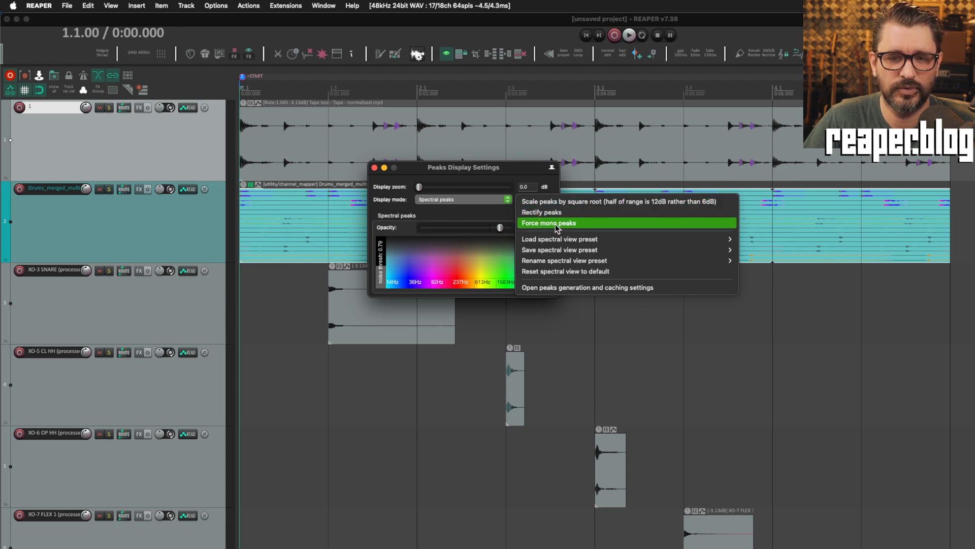
- Enable 'Force mono peaks' so multichannel items draw as one waveform
left_click(549, 223)
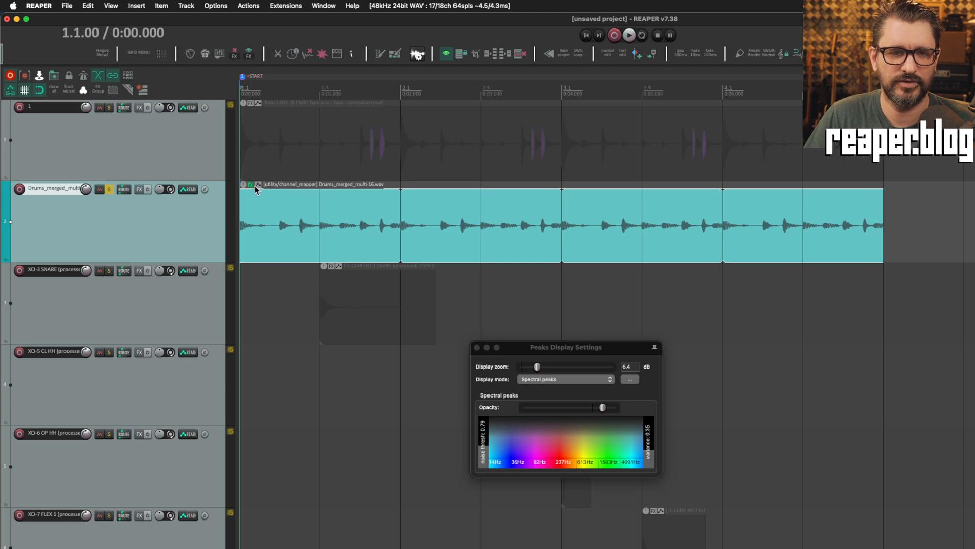
- Unsolo and enlarge the drums track, then switch 'Force mono peaks' back on
left_click(251, 189)
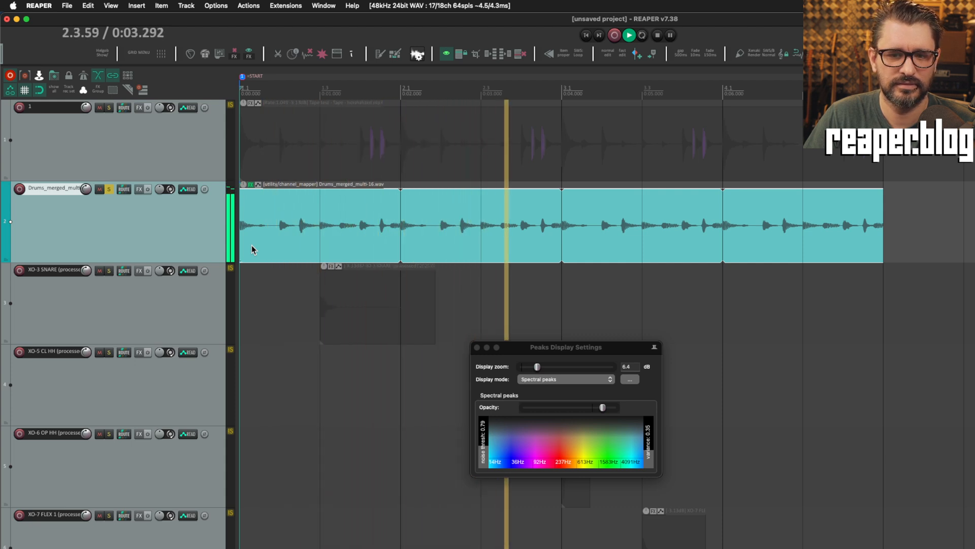
left_click(629, 379)
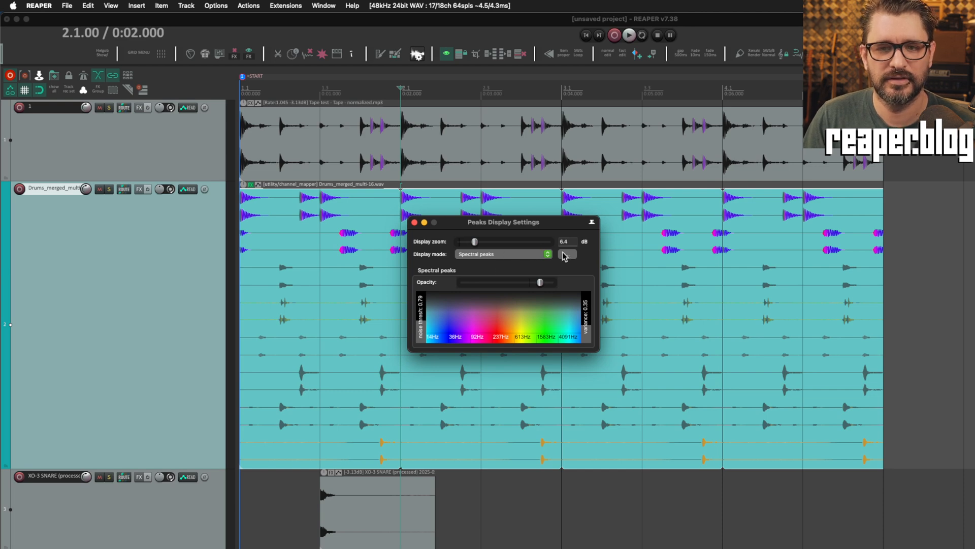
left_click(567, 254)
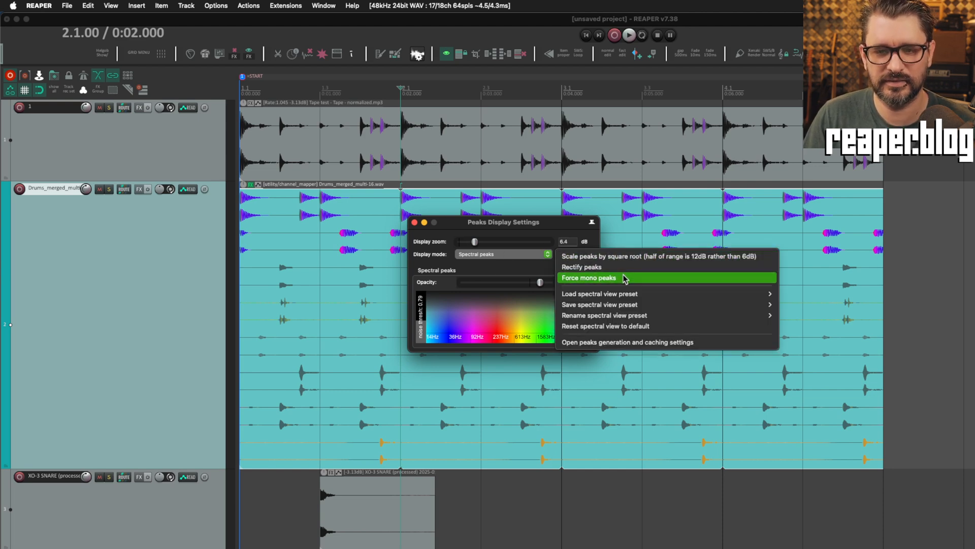
left_click(588, 277)
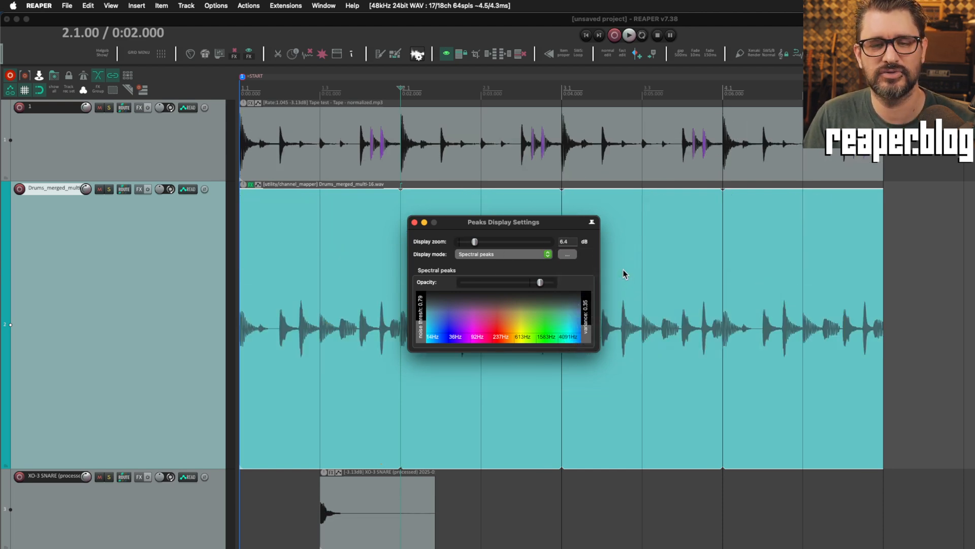
mouse_move(621, 272)
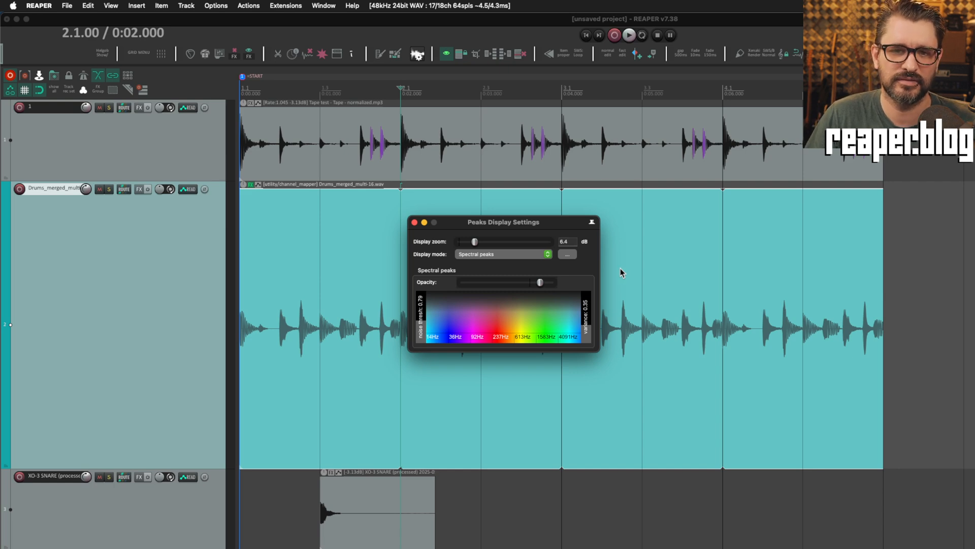